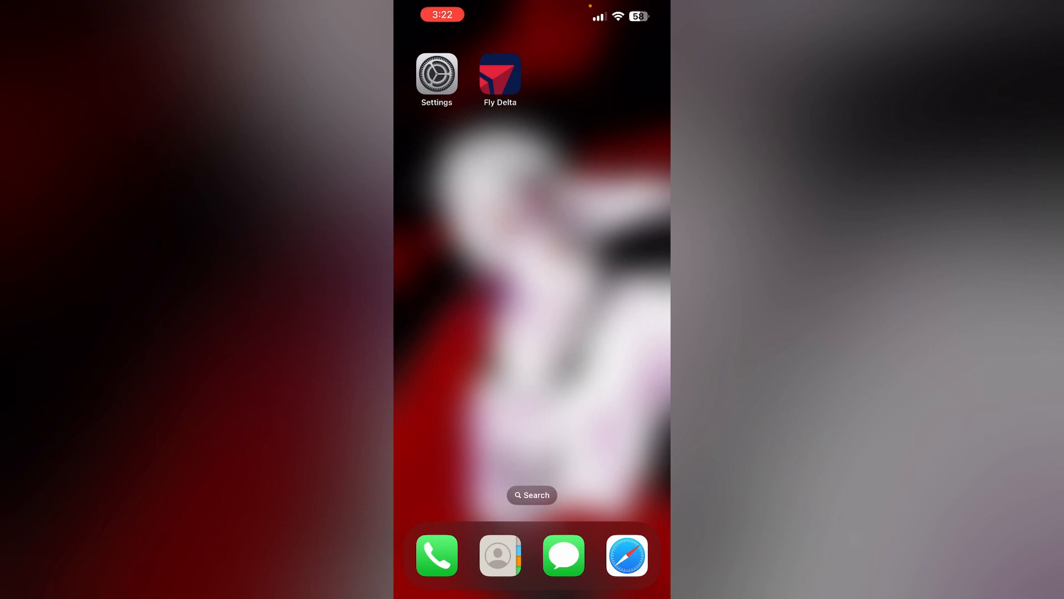
Launch Settings from the home screen and go to its General page.
left_click(436, 73)
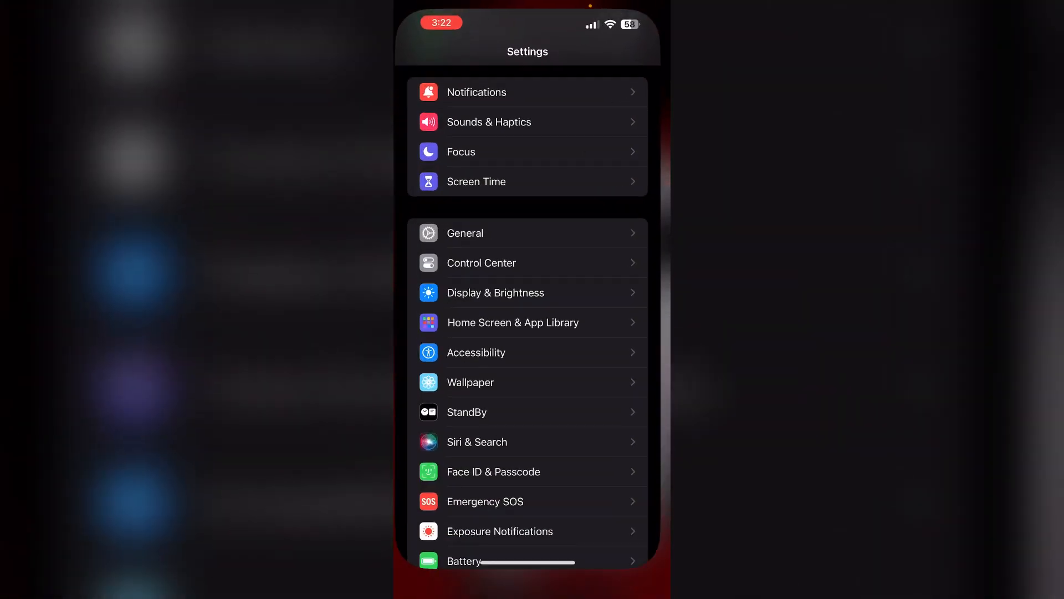
left_click(464, 233)
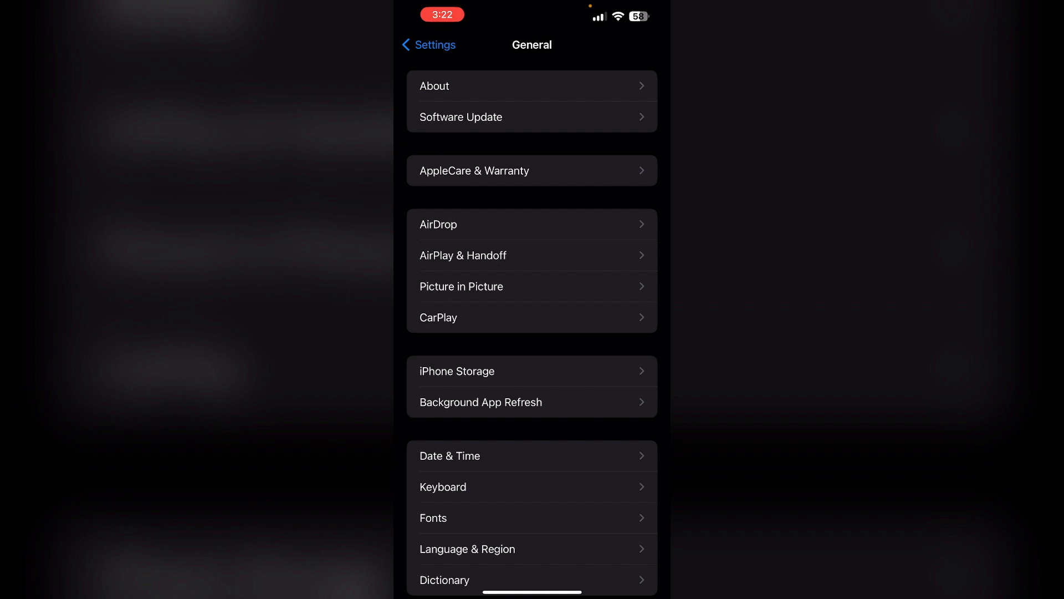
Check Software Update for available iOS updates.
left_click(532, 117)
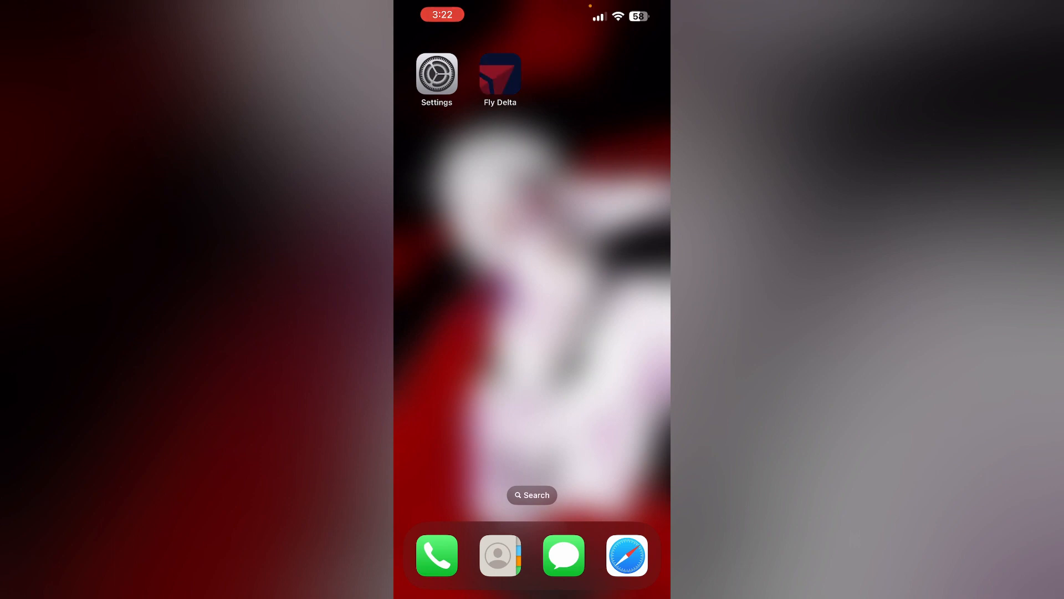
Show Fly Delta's quick actions menu and choose Remove App.
left_click(499, 73)
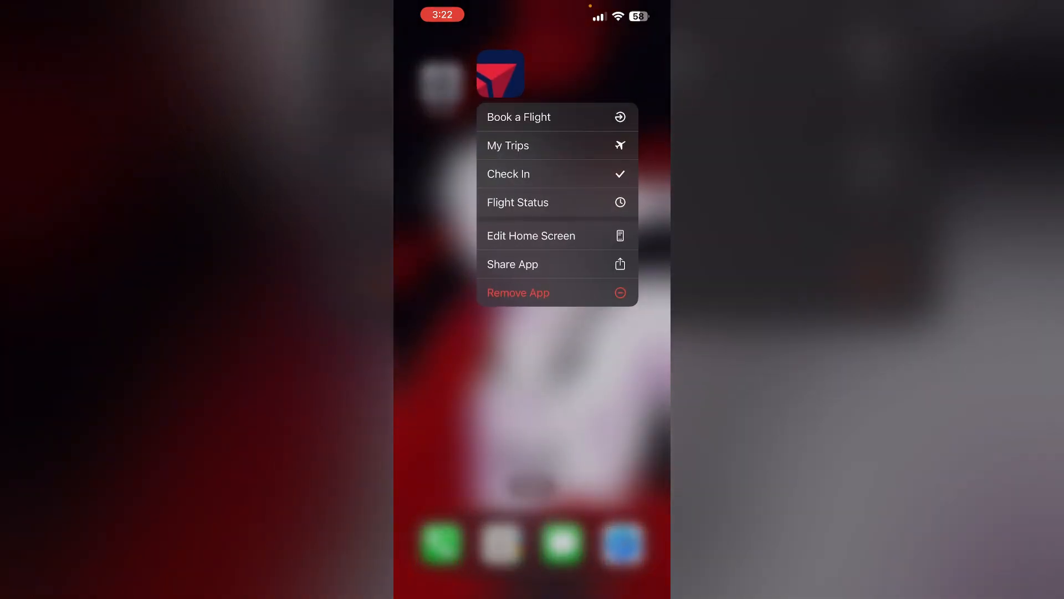
left_click(532, 407)
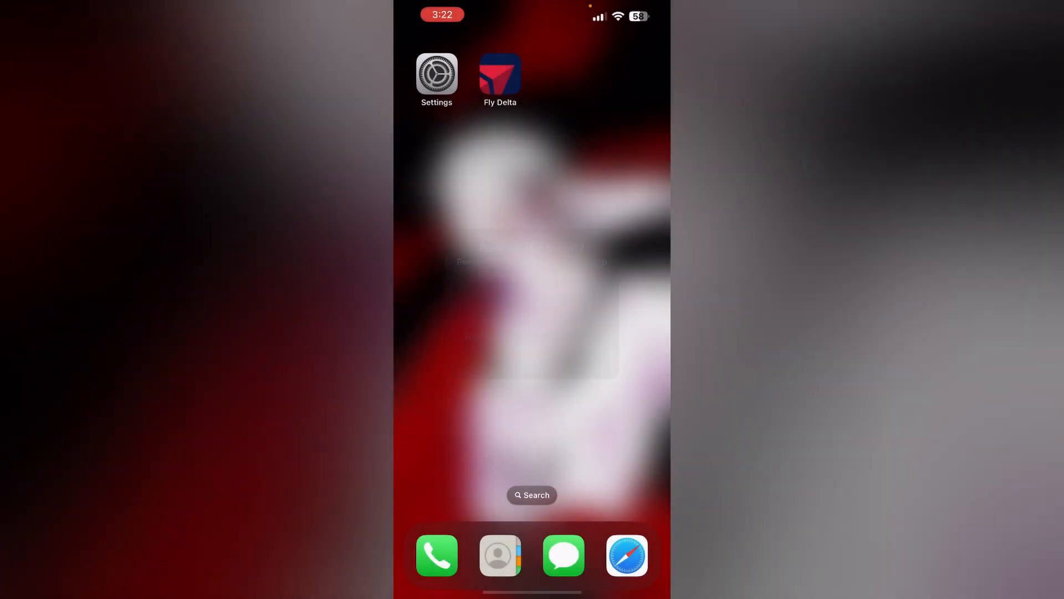